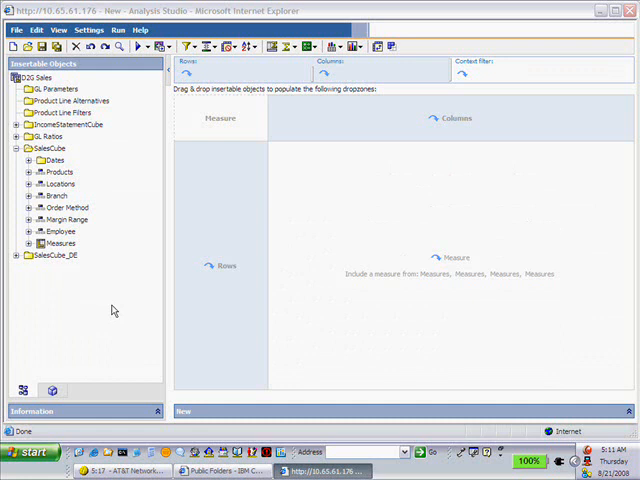
mouse_move(60, 308)
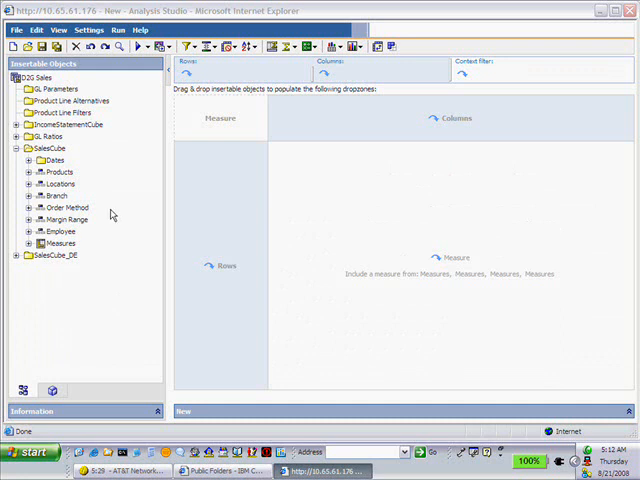
Step: Expand the Dates dimension to reveal the 2004 year for the crosstab columns
click(30, 160)
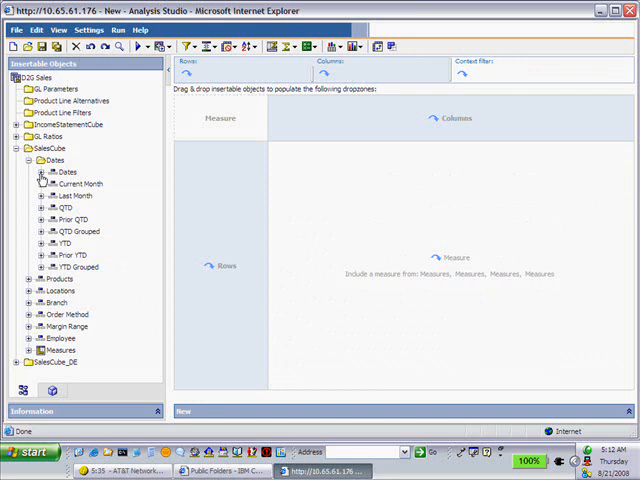
click(40, 184)
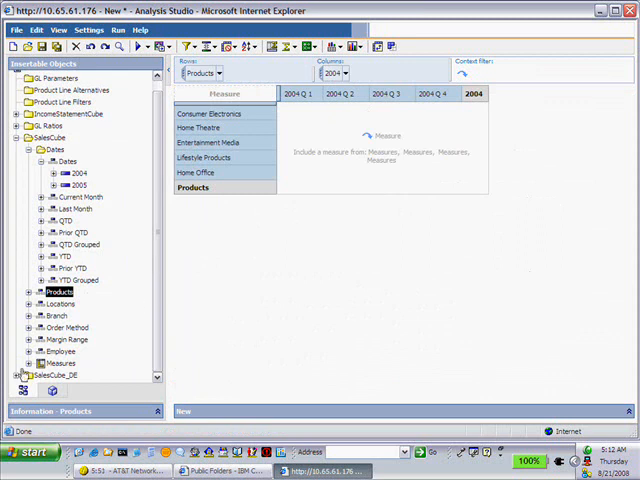
Step: Expand Measures so Revenue can be placed as the crosstab measure
click(28, 366)
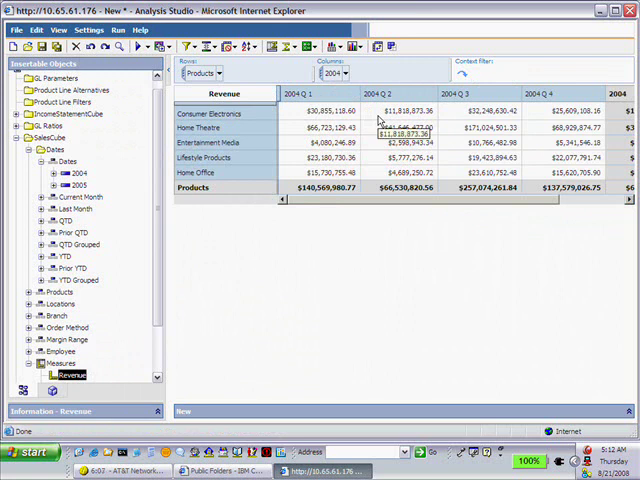
mouse_move(456, 120)
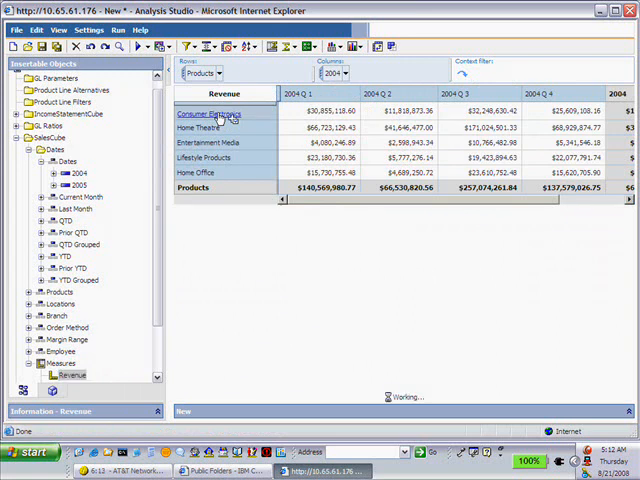
Step: Drill into the Consumer Electronics product line to filter the revenue crosstab to it
double_click(206, 112)
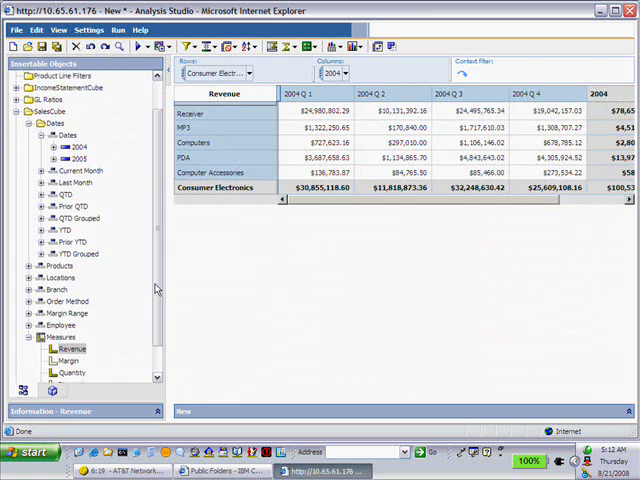
mouse_move(56, 276)
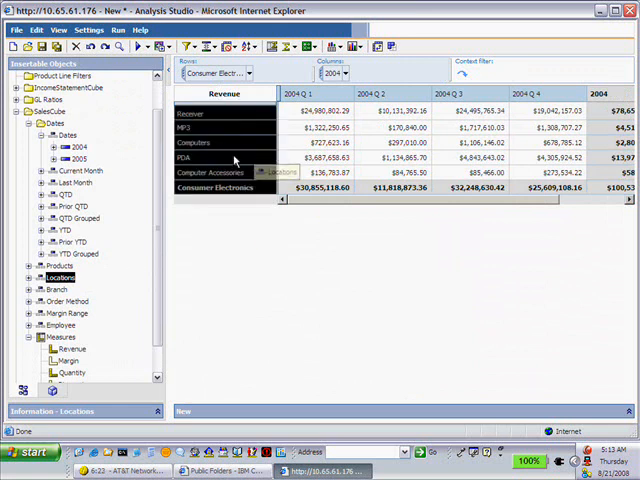
mouse_move(236, 158)
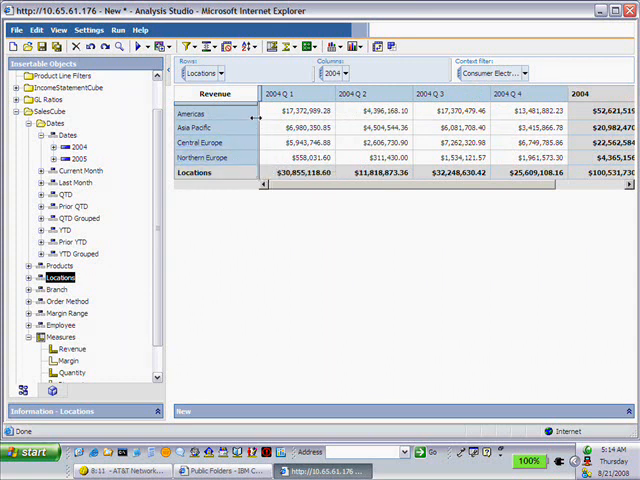
Step: Drill into Americas so Canada and United States appear as rows
click(192, 112)
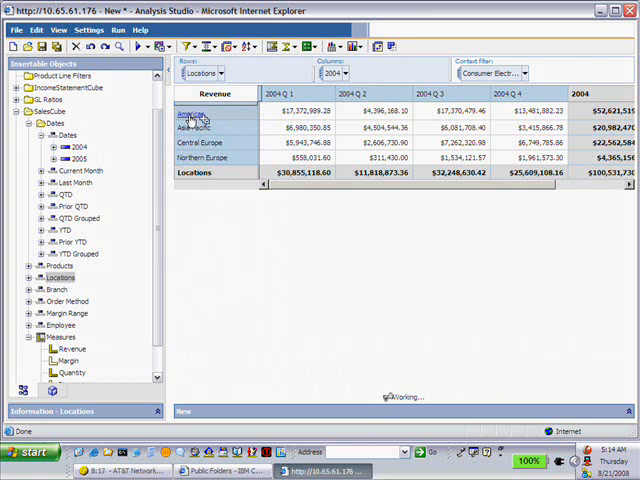
mouse_move(260, 264)
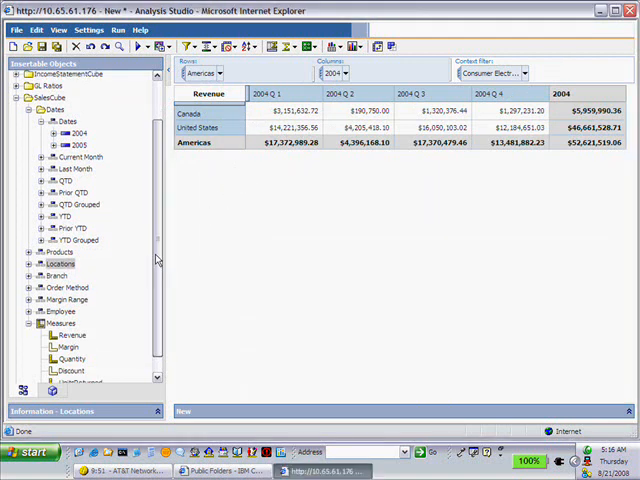
Step: Nest the Order Method dimension under the Canada and United States rows
click(60, 288)
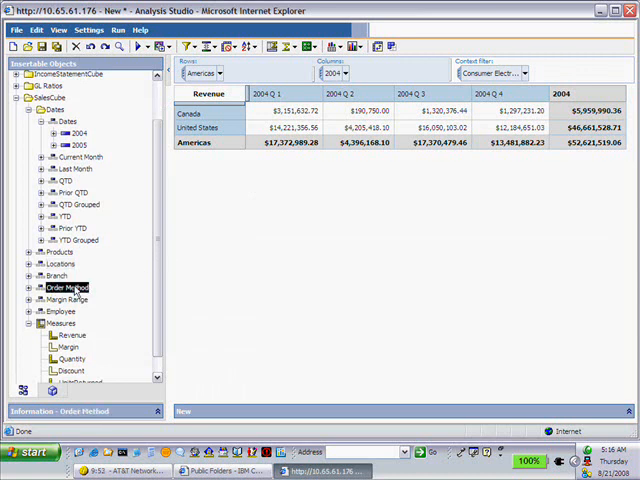
drag(62, 288, 240, 152)
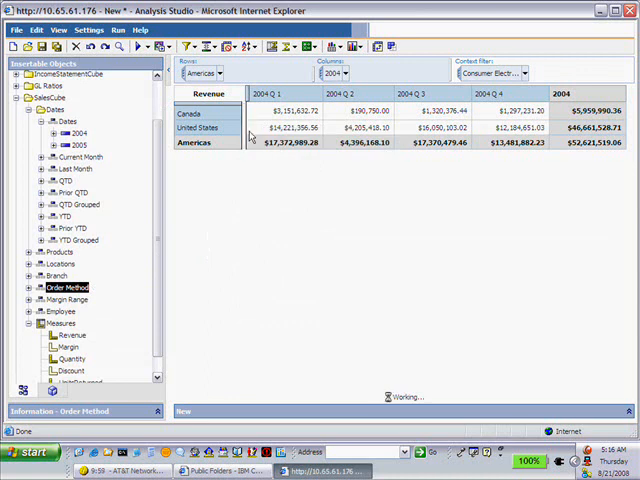
mouse_move(292, 224)
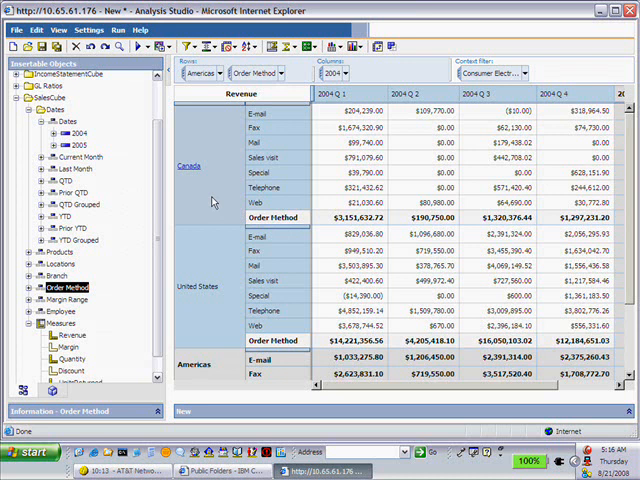
mouse_move(212, 204)
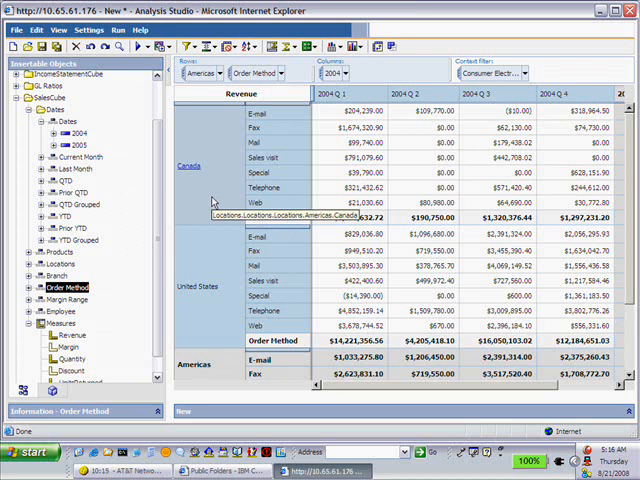